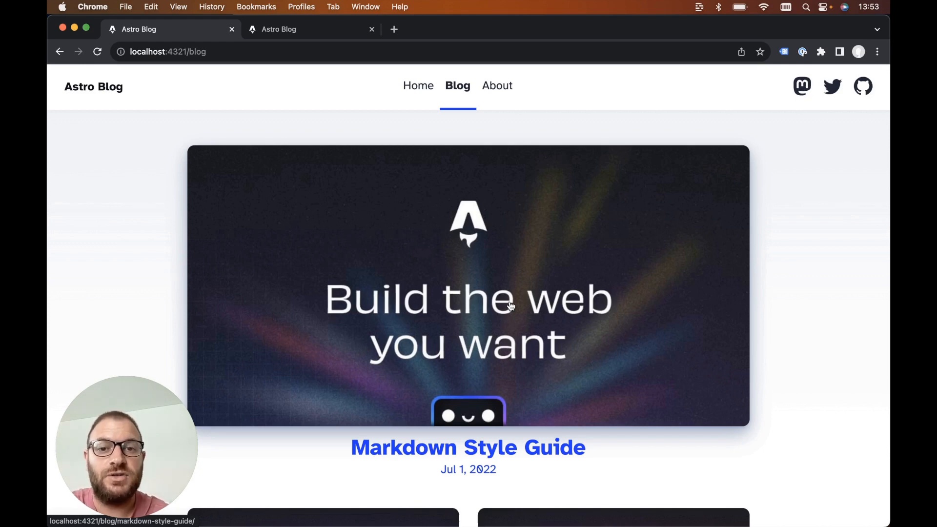
mouse_move(528, 329)
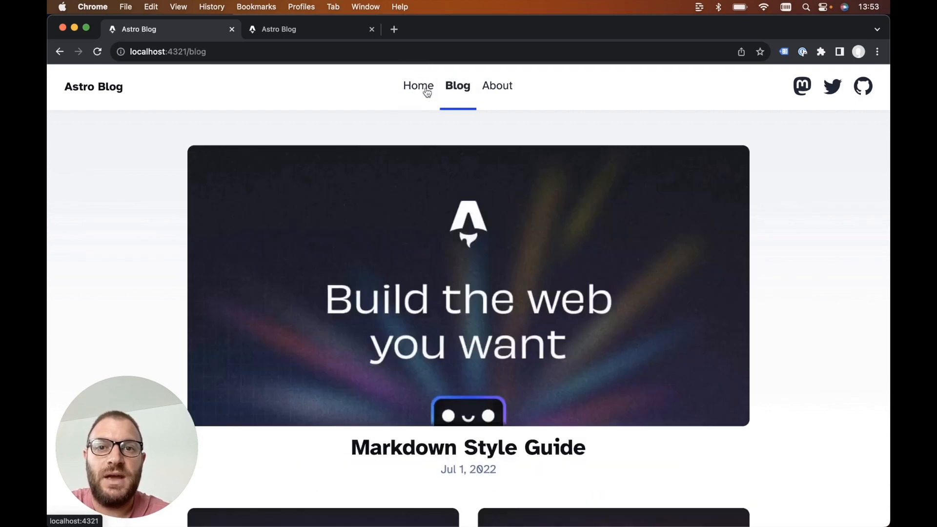
Browse Home, About and Blog in the header, then open the Using MDX post.
left_click(419, 86)
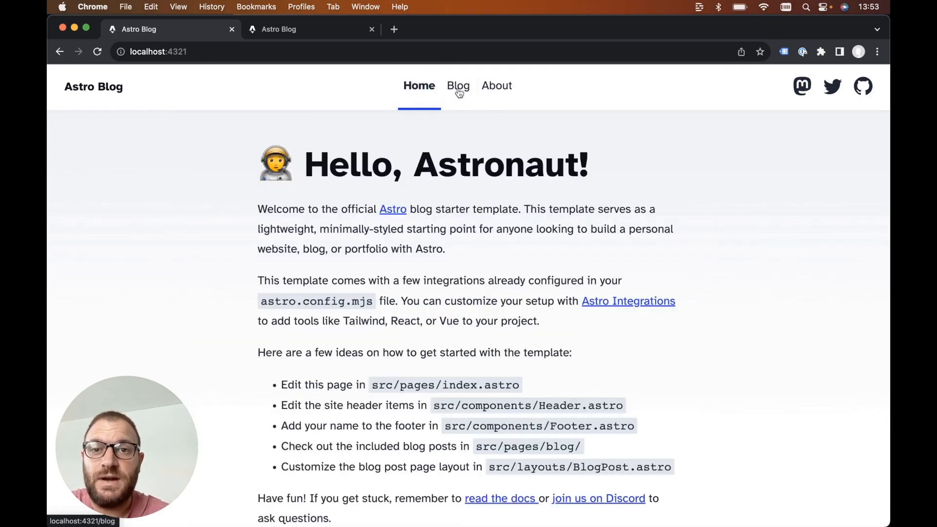
left_click(495, 86)
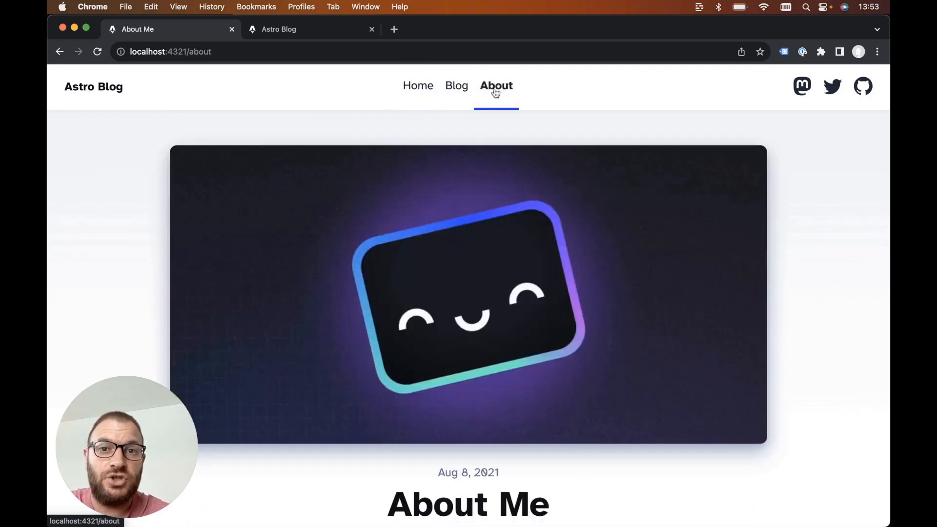
left_click(457, 86)
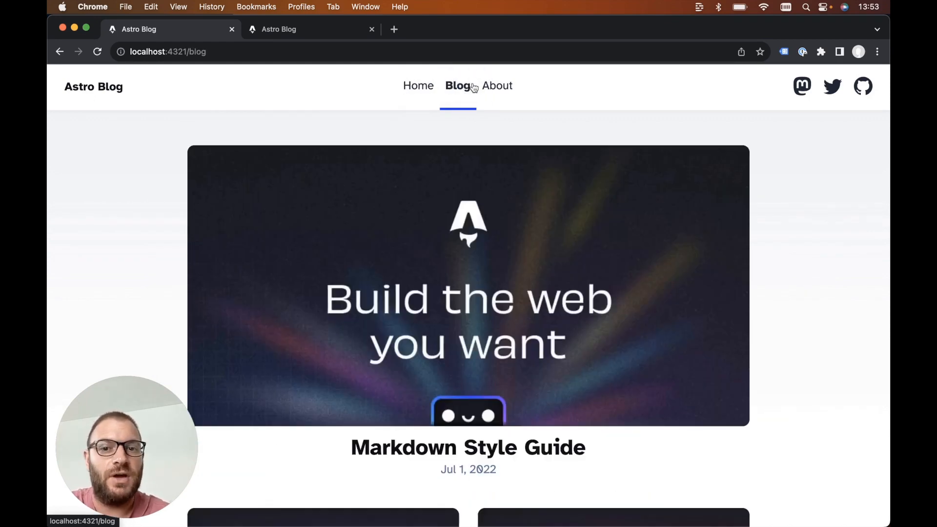
mouse_move(382, 117)
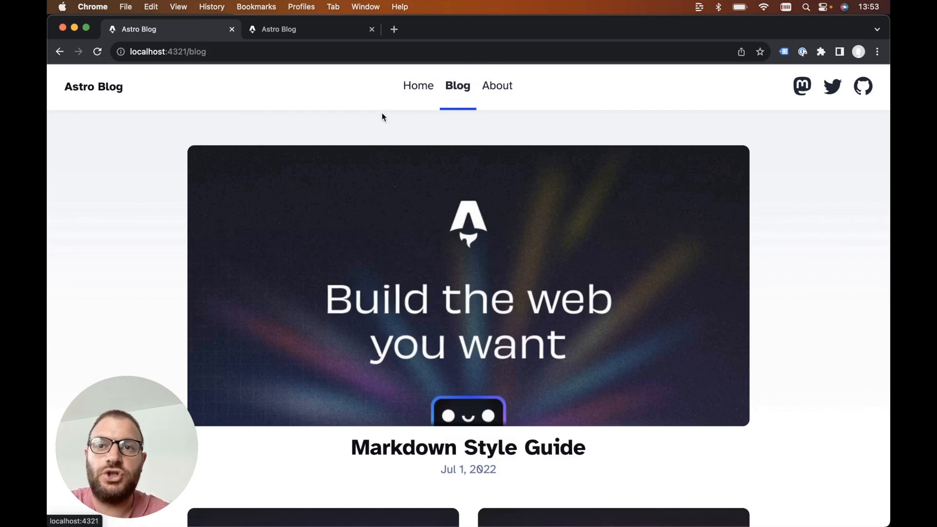
scroll("down", 3)
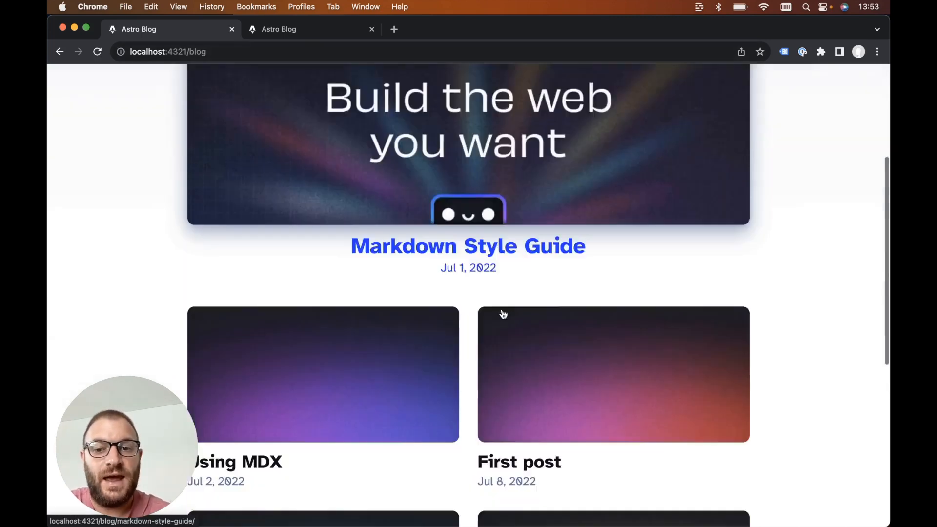
left_click(323, 374)
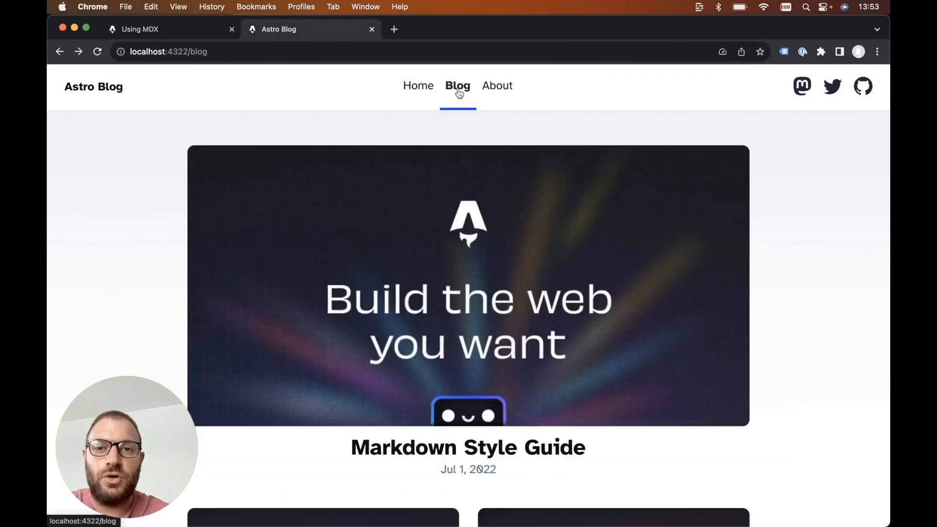
mouse_move(419, 86)
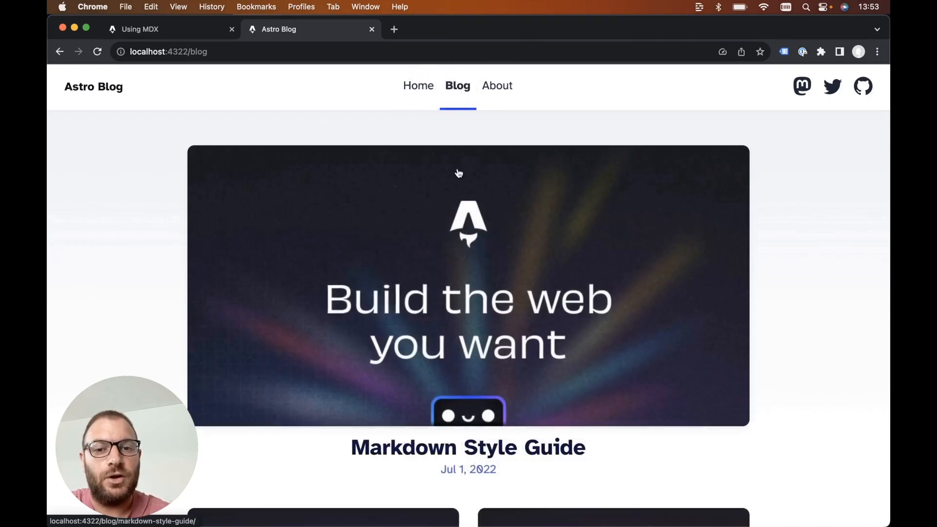
Scroll the localhost:4322 blog list and open its Using MDX post card.
scroll("down", 3)
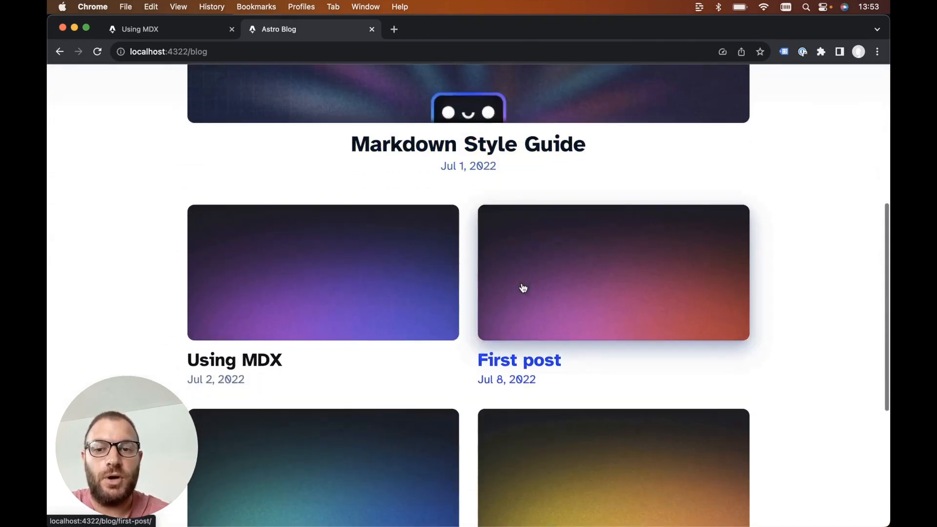
mouse_move(360, 285)
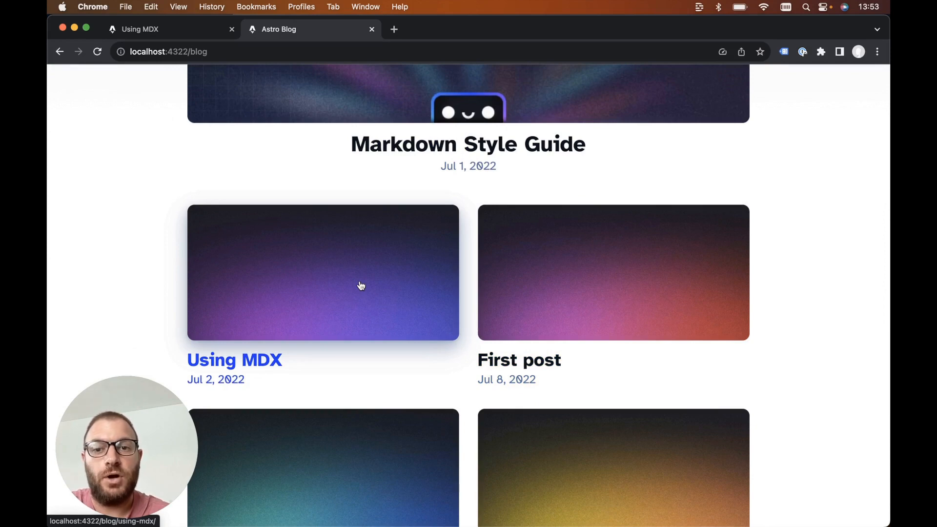
mouse_move(235, 383)
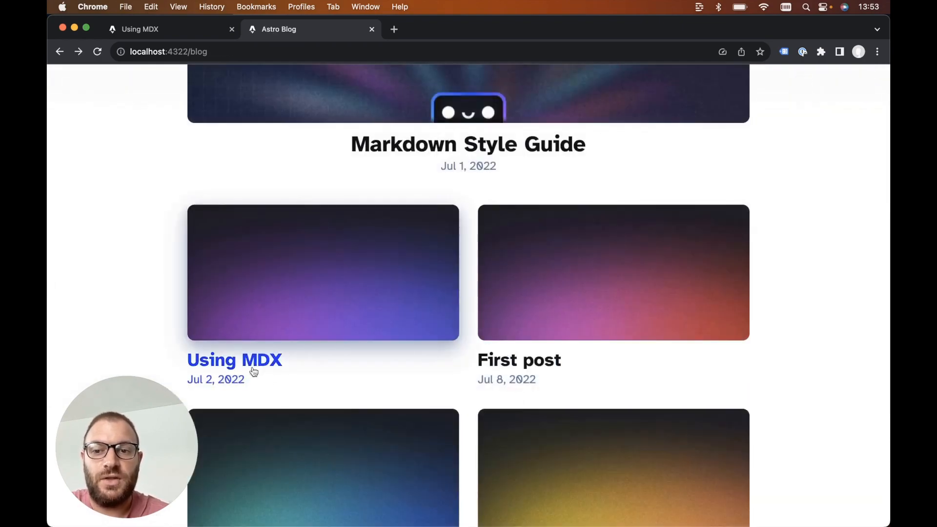
mouse_move(323, 289)
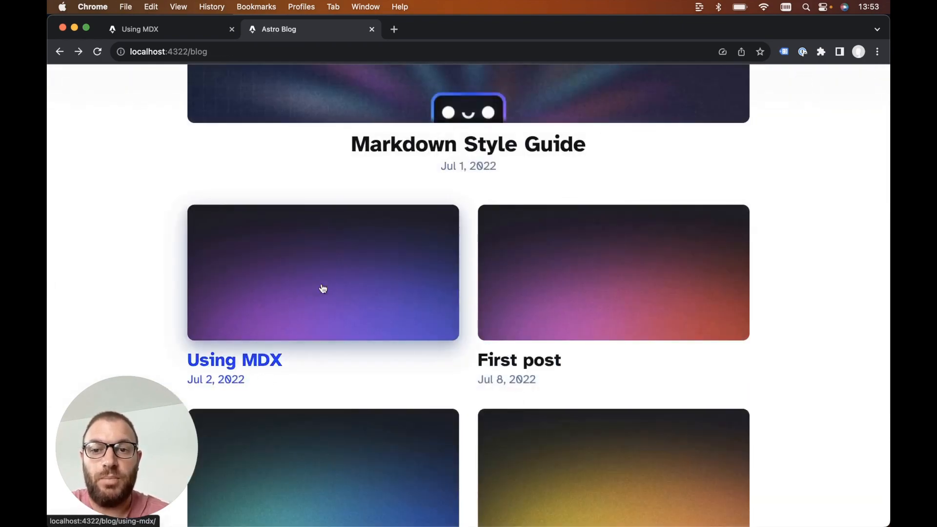
mouse_move(239, 367)
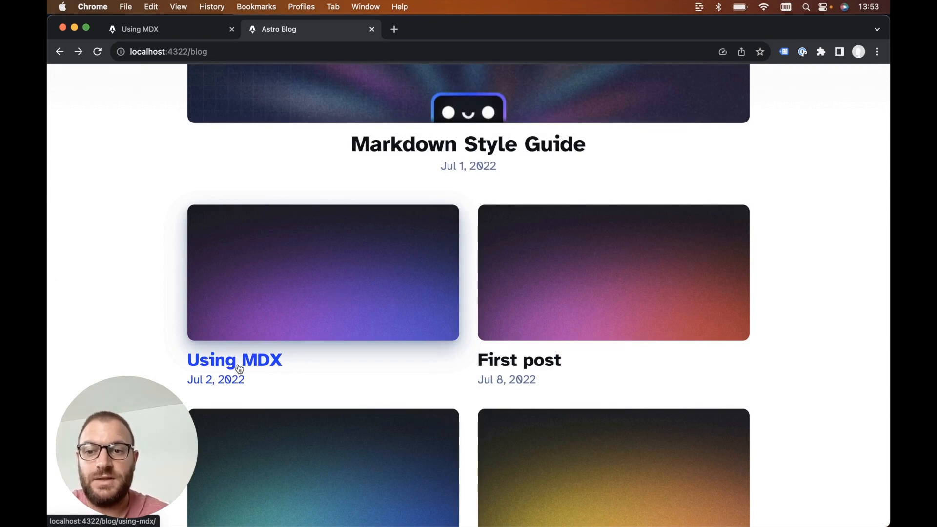
left_click(234, 360)
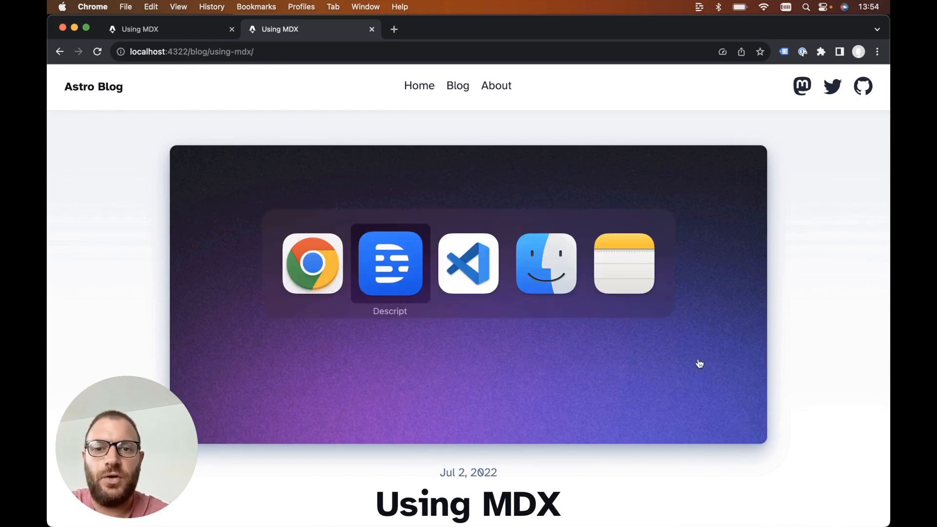
Switch to VS Code showing src/pages/blog/[...slug].astro.
left_click(468, 262)
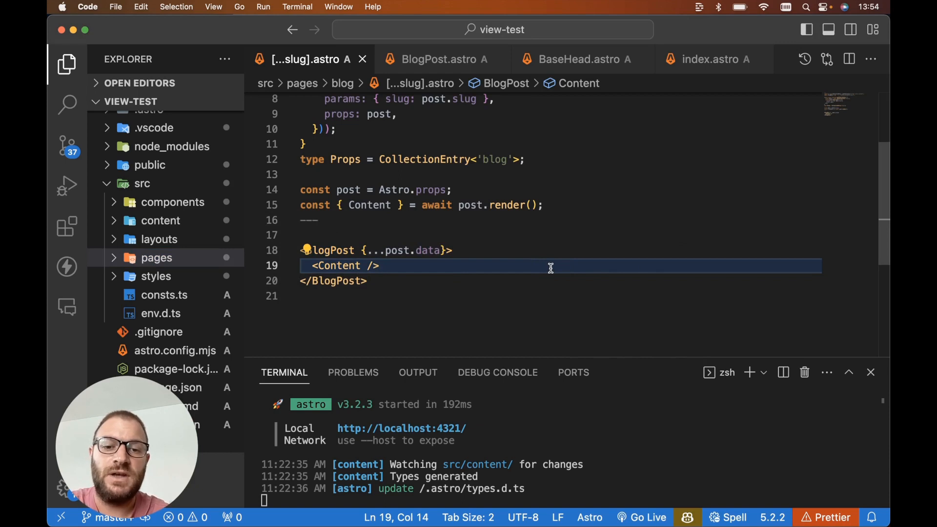
mouse_move(349, 415)
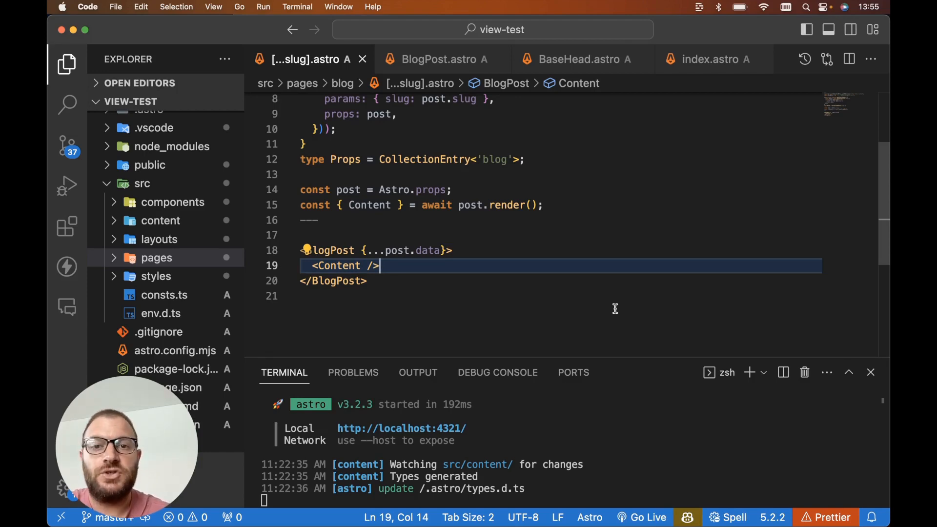
mouse_move(577, 282)
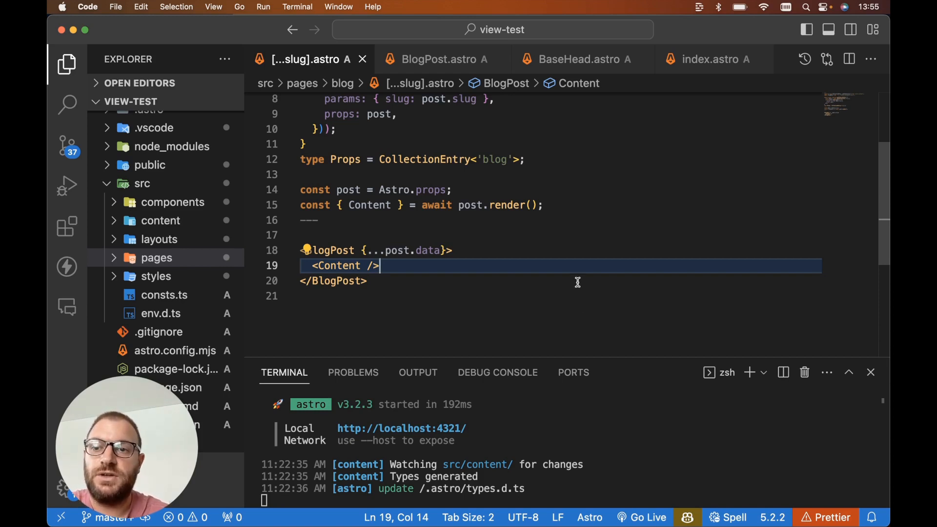
mouse_move(417, 227)
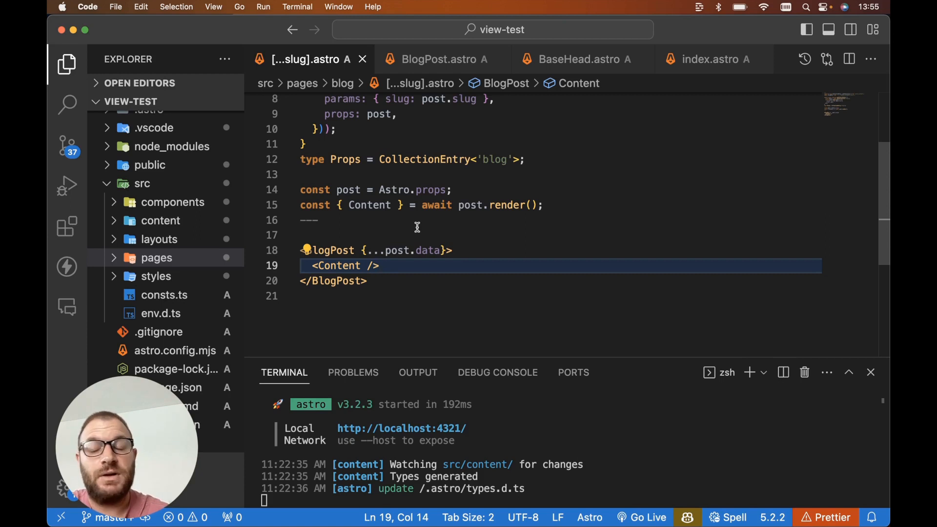
mouse_move(283, 228)
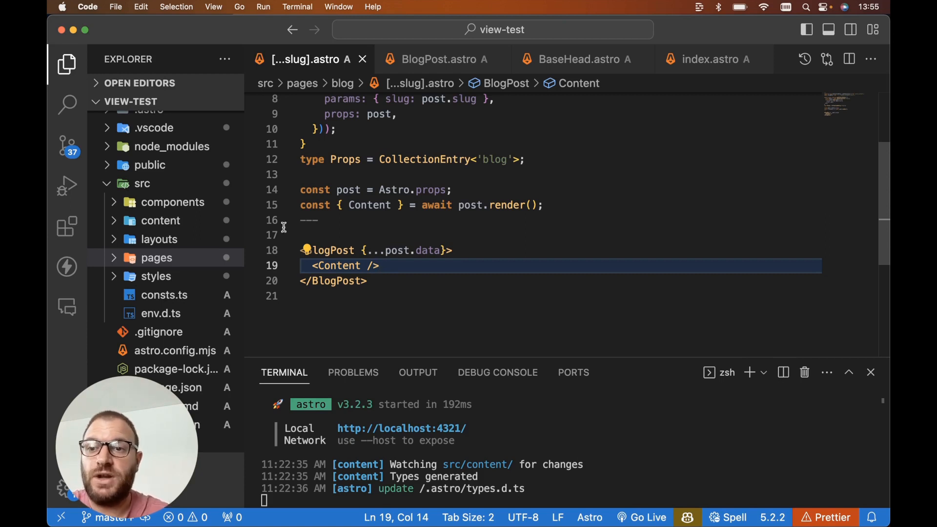
mouse_move(173, 202)
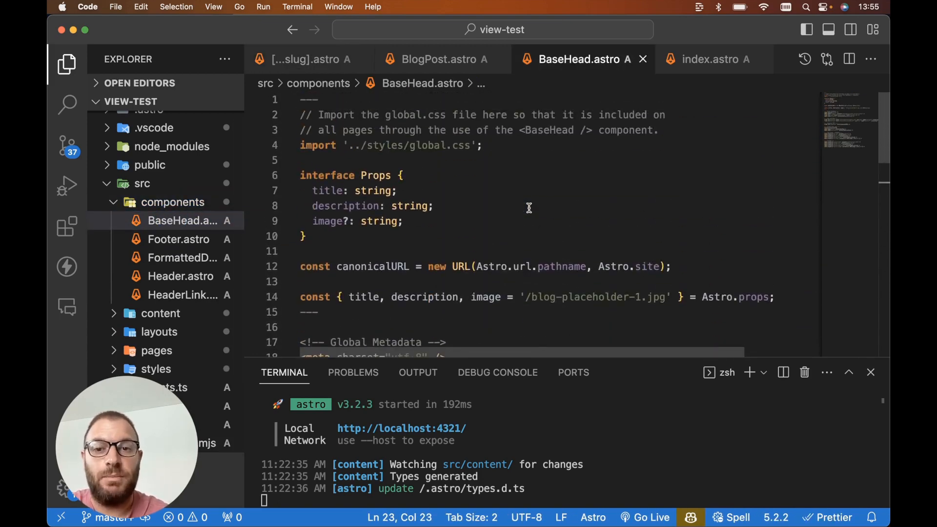
mouse_move(502, 198)
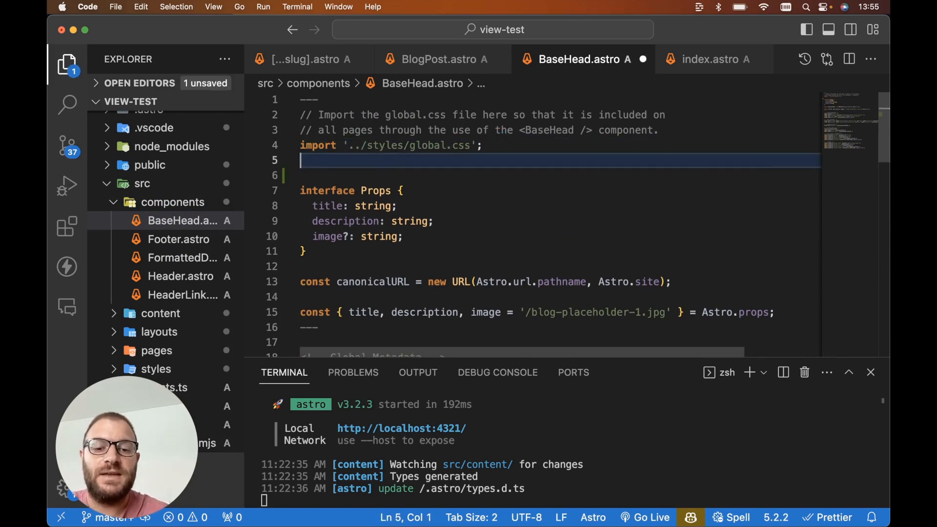
Import ViewTransitions from 'astro:transitions' in BaseHead.astro and add <ViewTransitions /> via autocomplete.
type("import { ViewTransitions } from 'astro:transitions';")
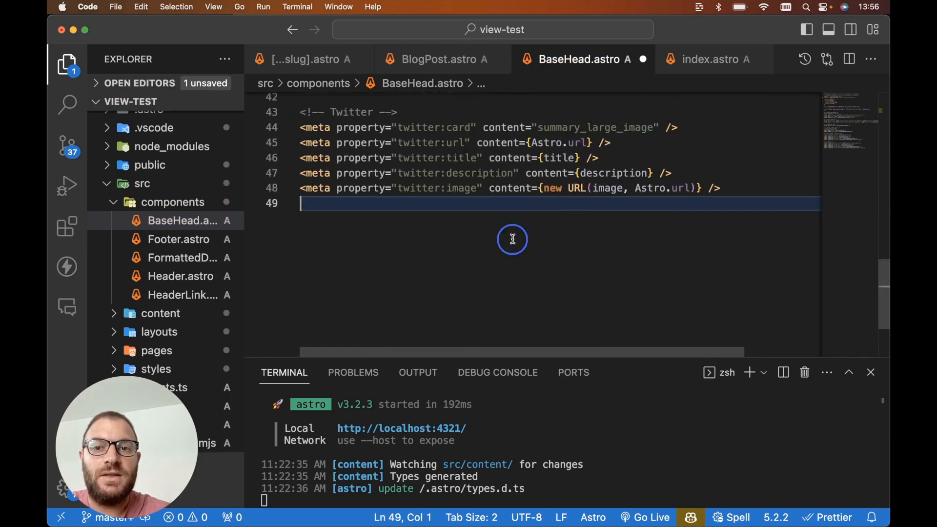
type("<ViewTransitions />")
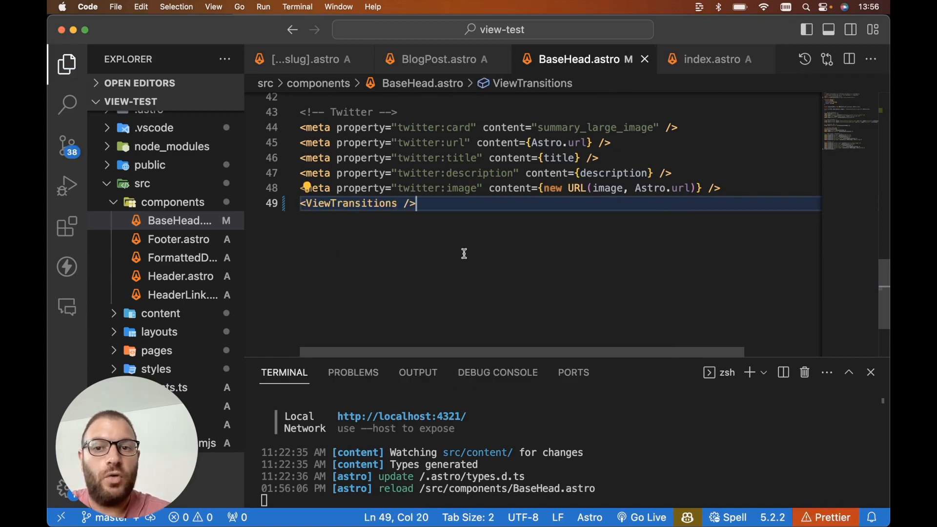
key("cmd+tab")
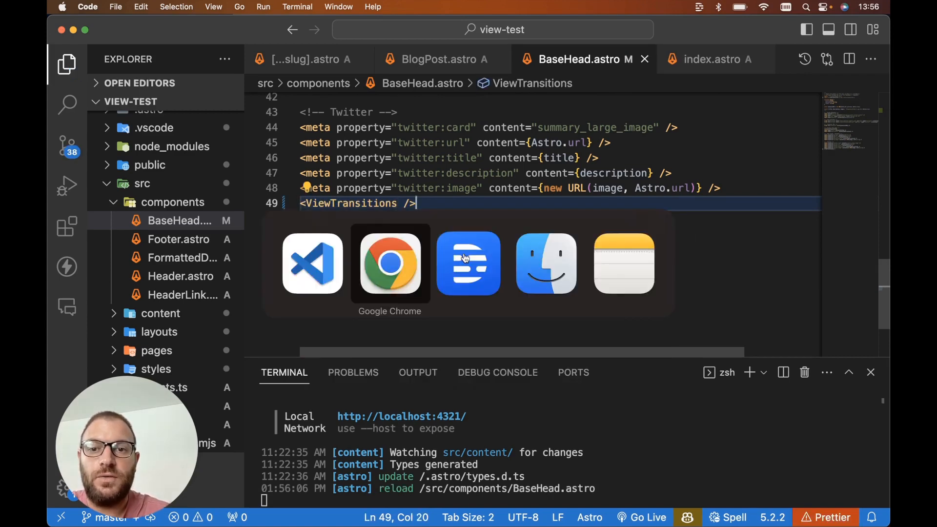
Back in Chrome, navigate the blog list and open the Using MDX post twice to watch the transition.
left_click(389, 262)
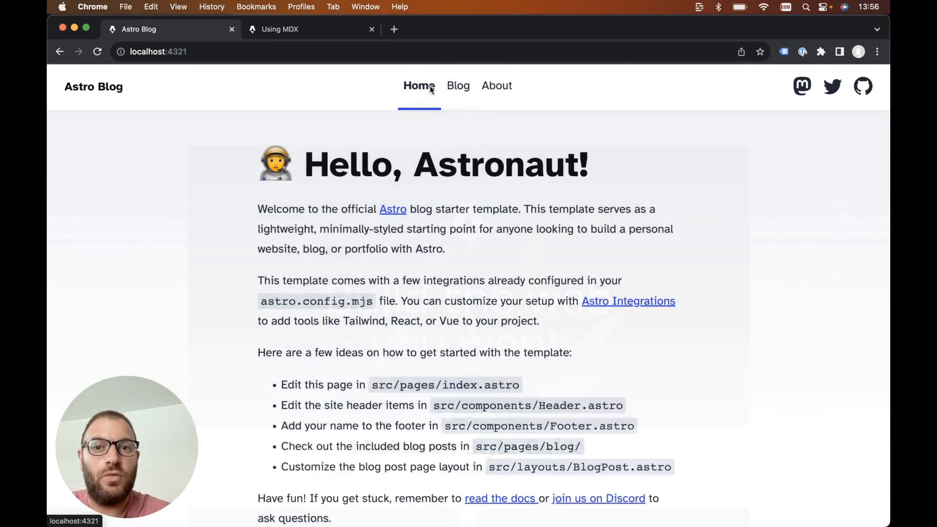
left_click(458, 85)
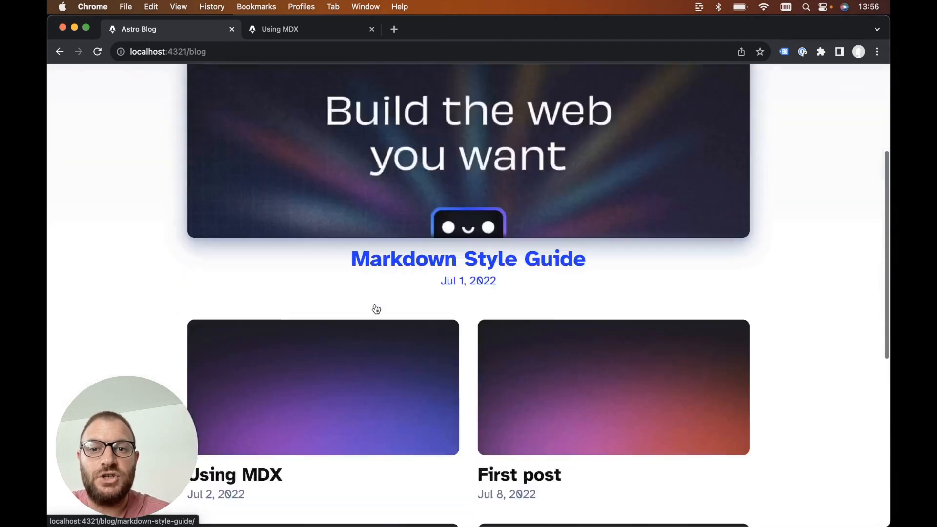
scroll("down", 3)
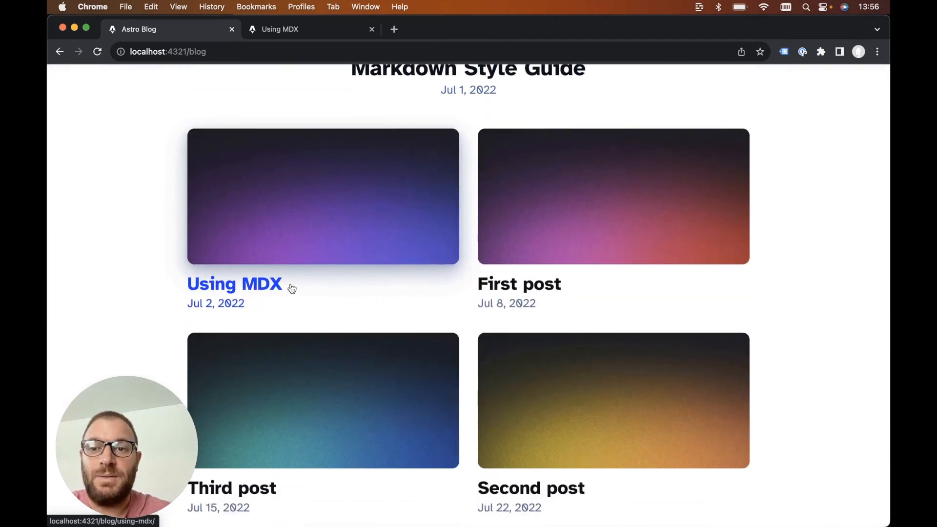
left_click(235, 284)
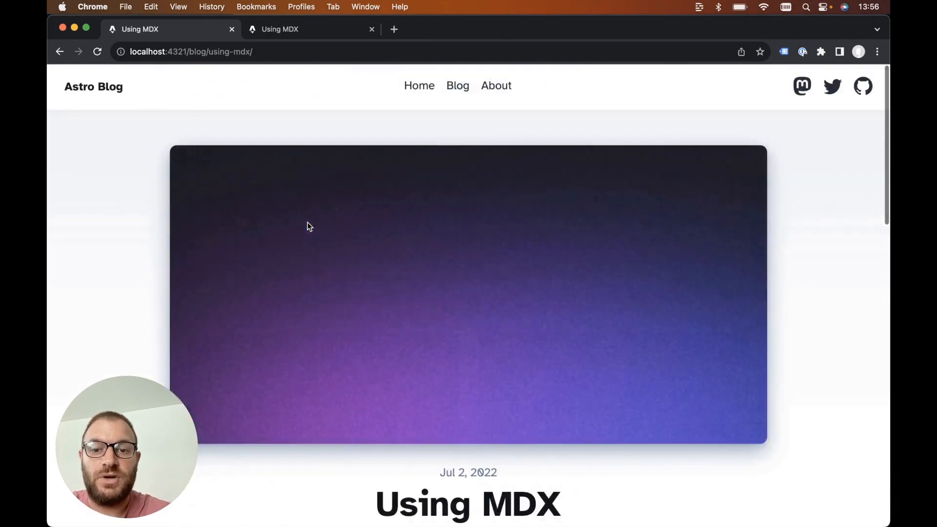
left_click(59, 52)
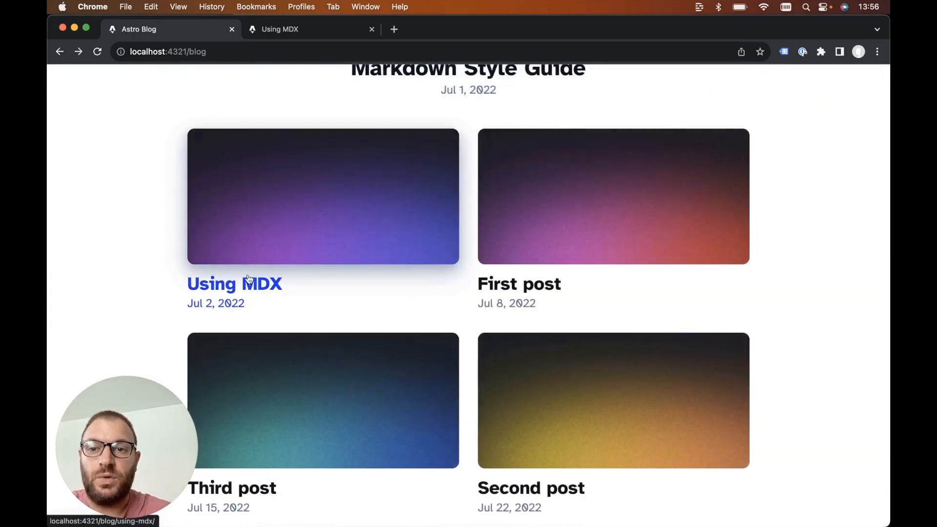
left_click(234, 284)
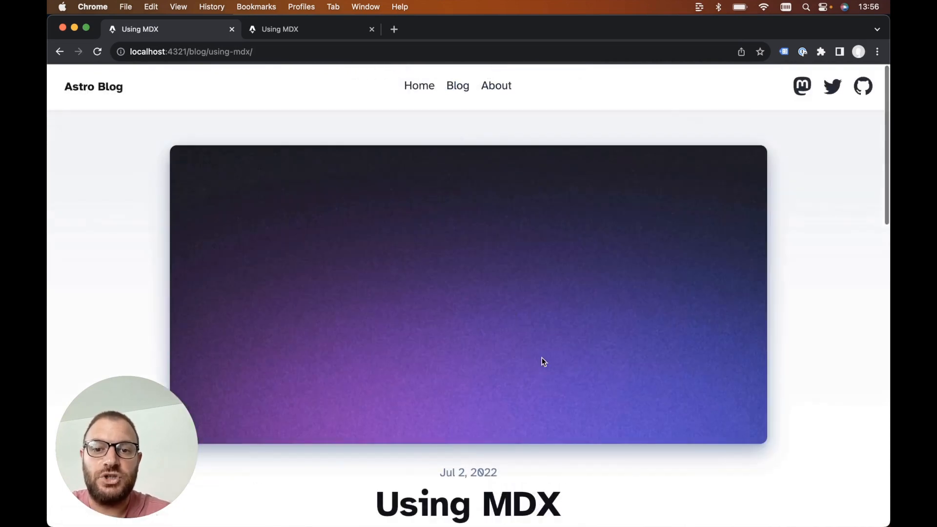
scroll("down", 3)
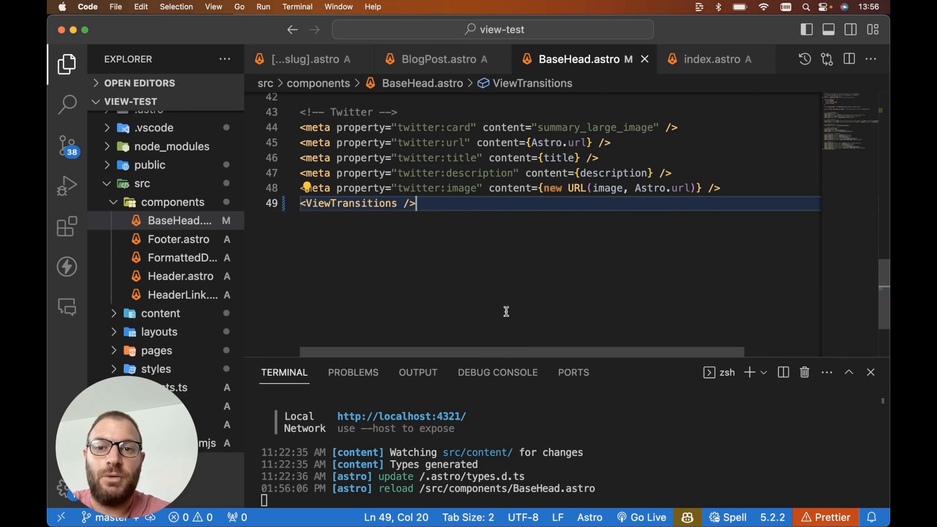
Return to VS Code and open src/pages/blog/index.astro with the posts.map loop.
left_click(173, 202)
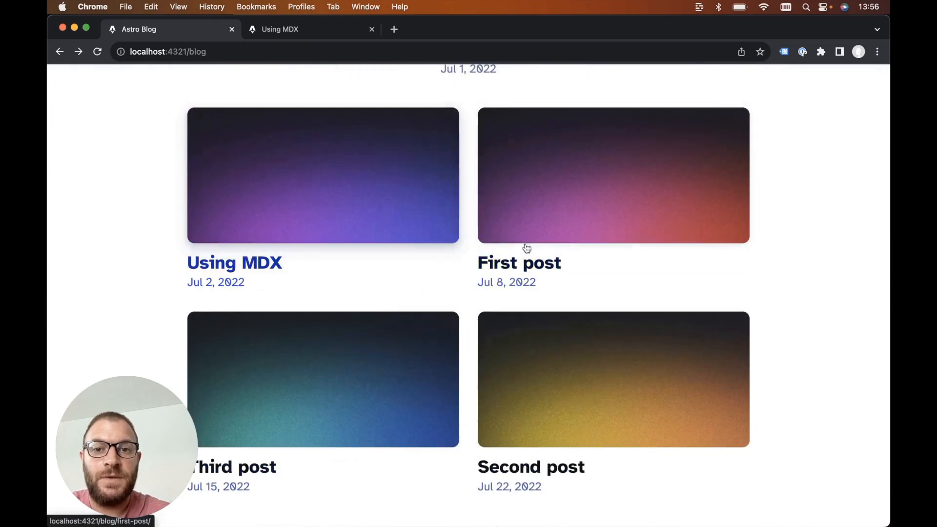
key("cmd+tab")
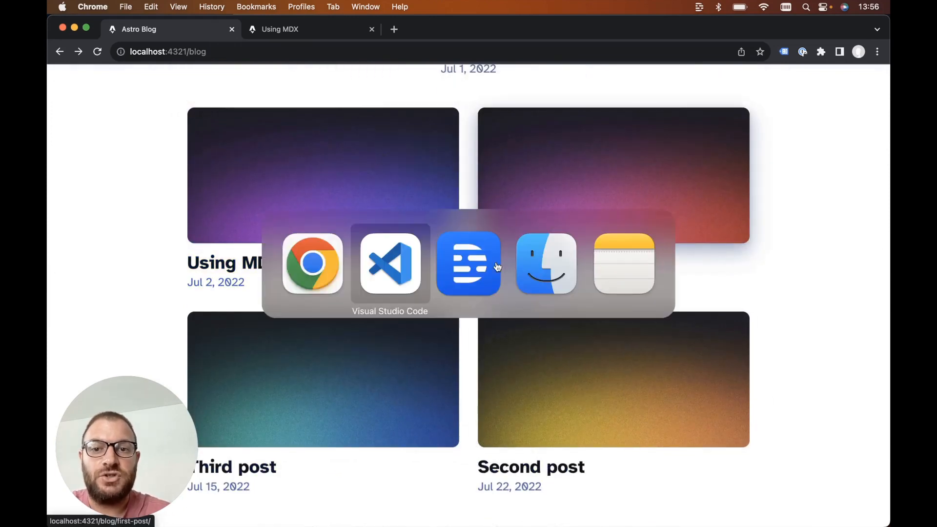
left_click(389, 263)
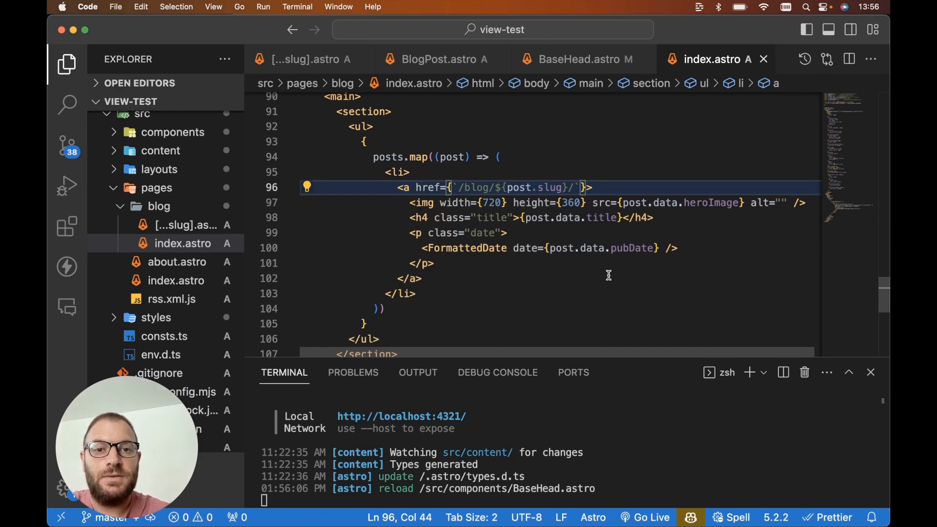
Add transition:name={`post-image-${post.id}`} to the listed post's img tag.
left_click(599, 247)
type(" transition:name=\"")
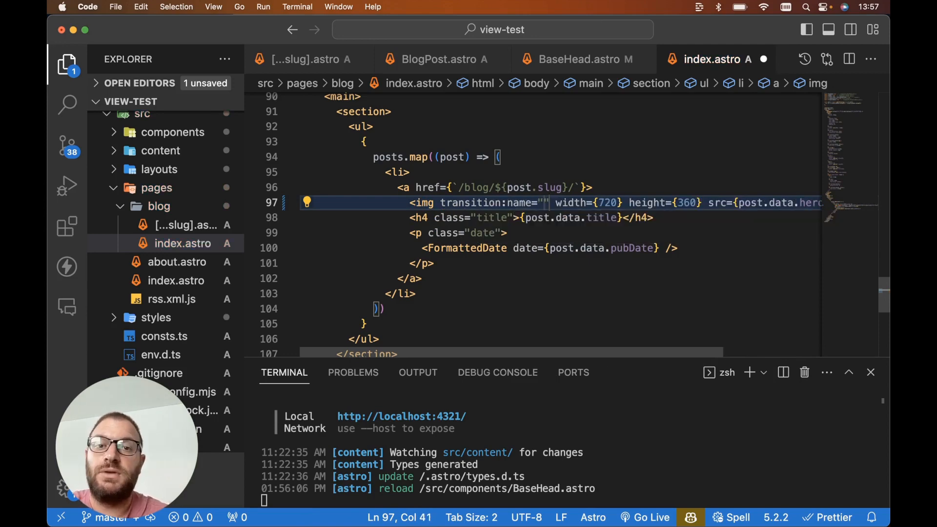
type("{}")
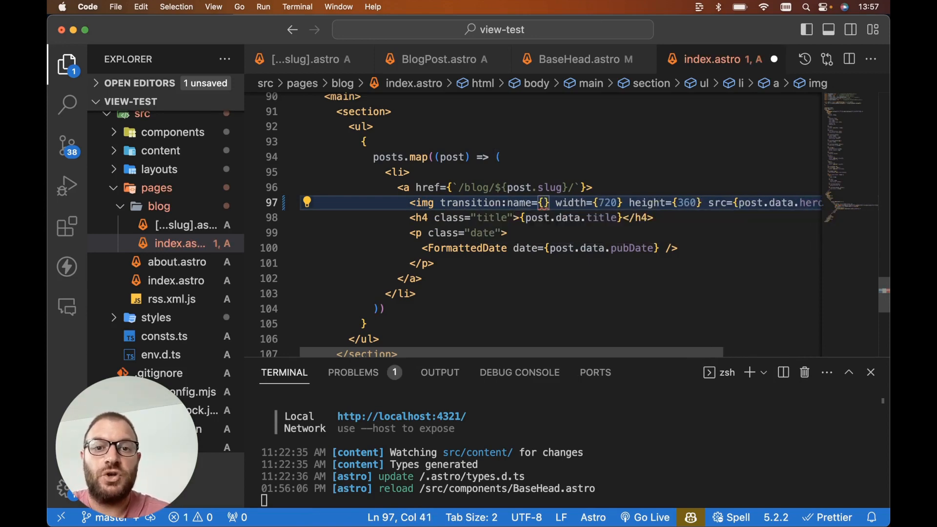
type("`")
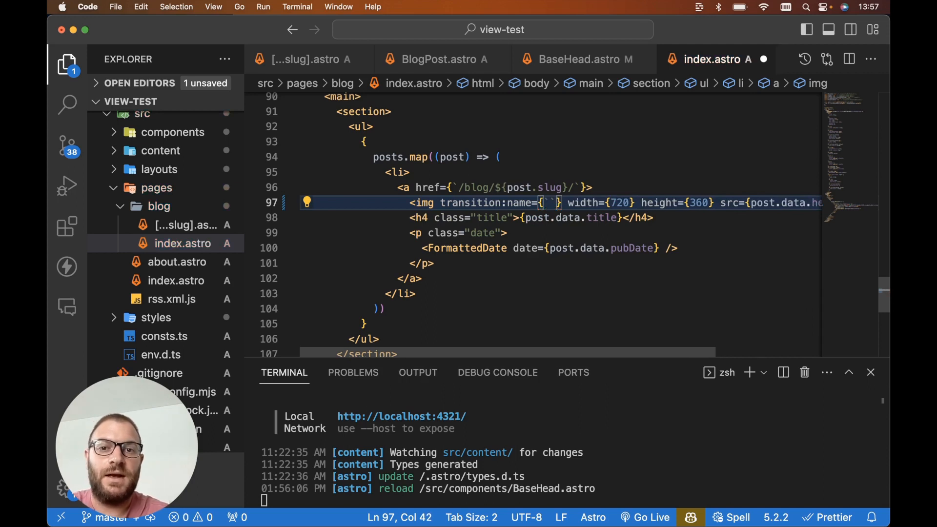
type("post-")
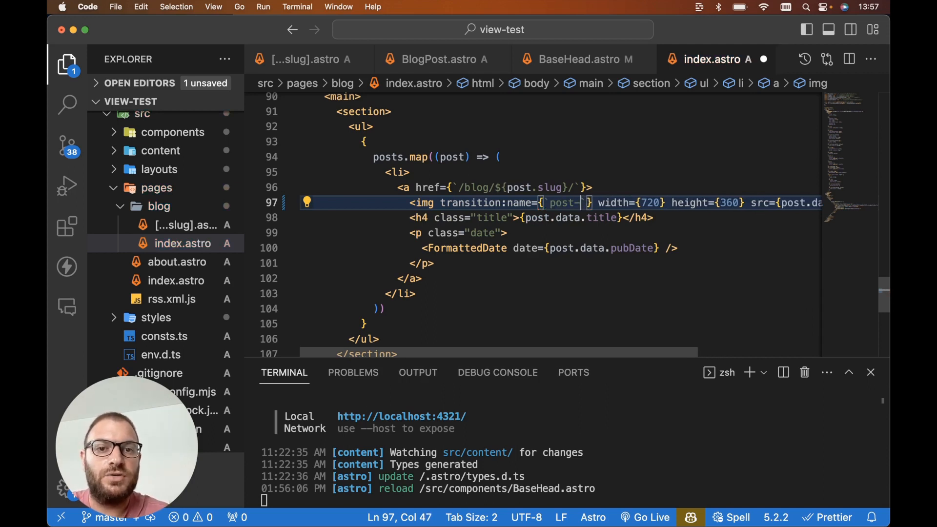
type("image-${}")
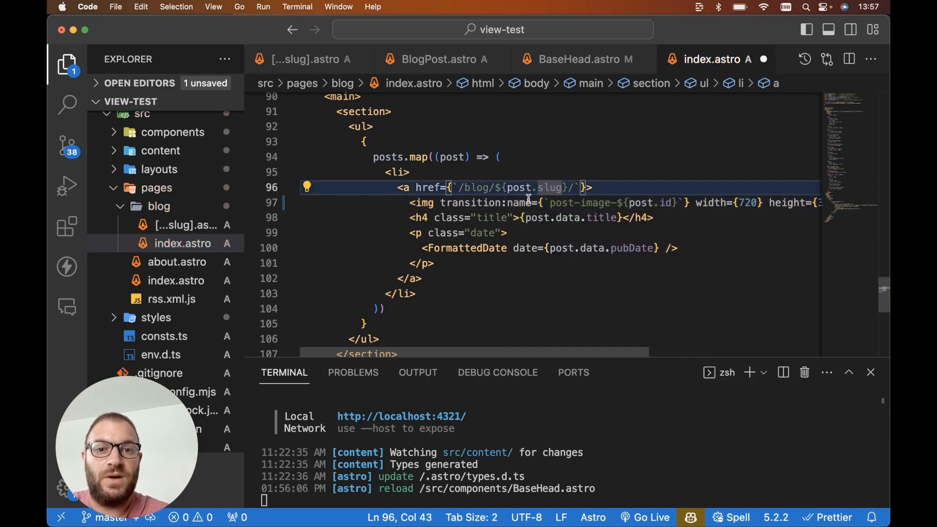
mouse_move(478, 202)
type(" transition:name={`post-title-${post.id}`}")
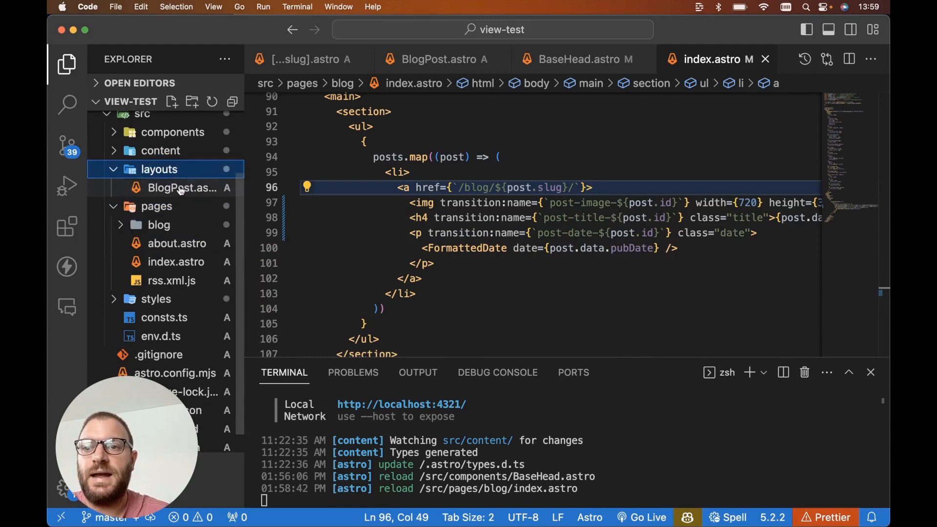
Open layouts/BlogPost.astro from the Explorer and scroll through the article markup.
left_click(182, 187)
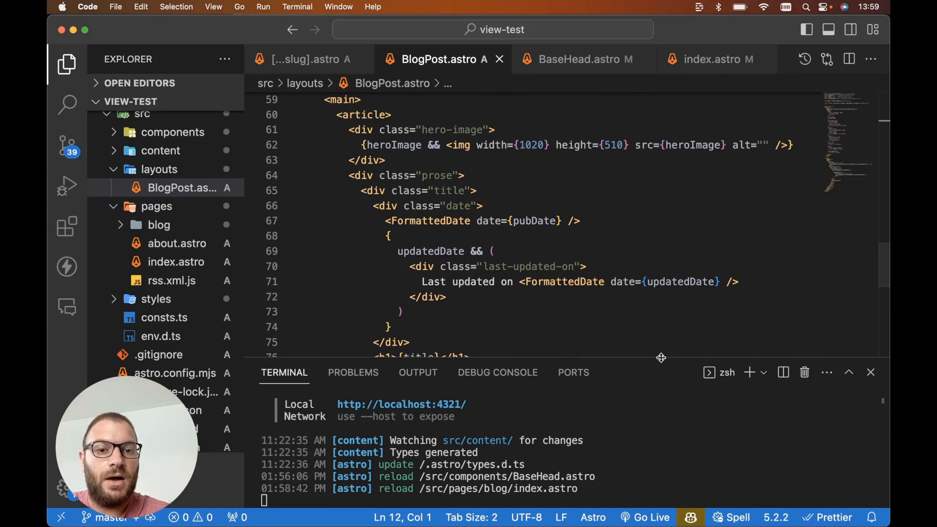
scroll("down", 3)
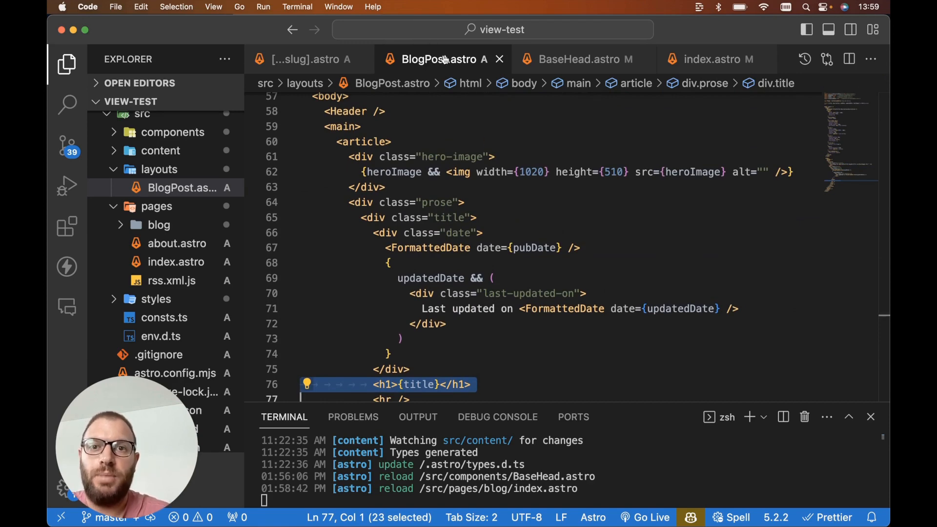
mouse_move(544, 217)
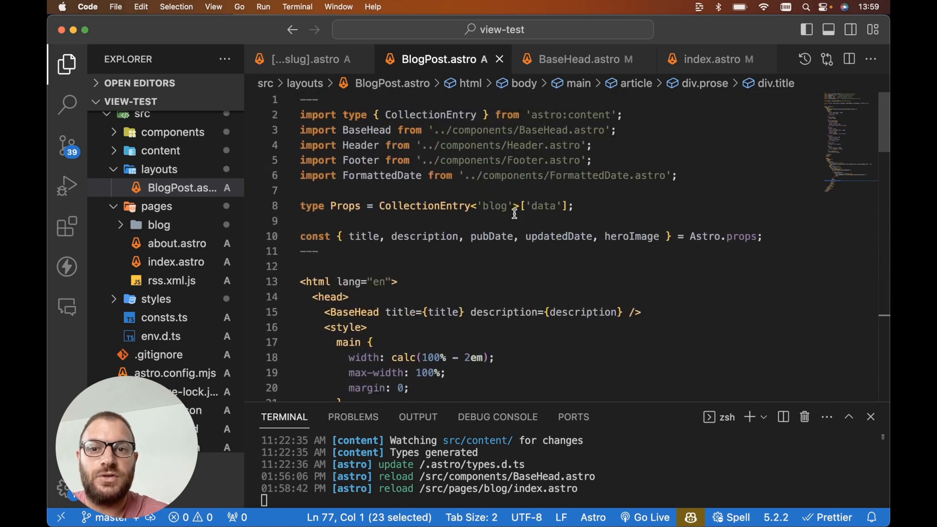
Destructure id from Astro.props and extend Props with & {id: string}.
type("id,")
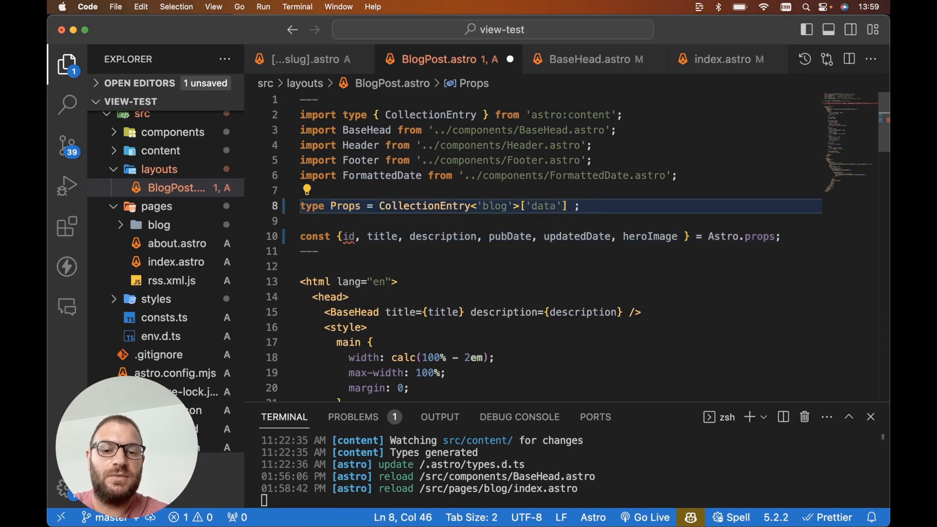
type("&")
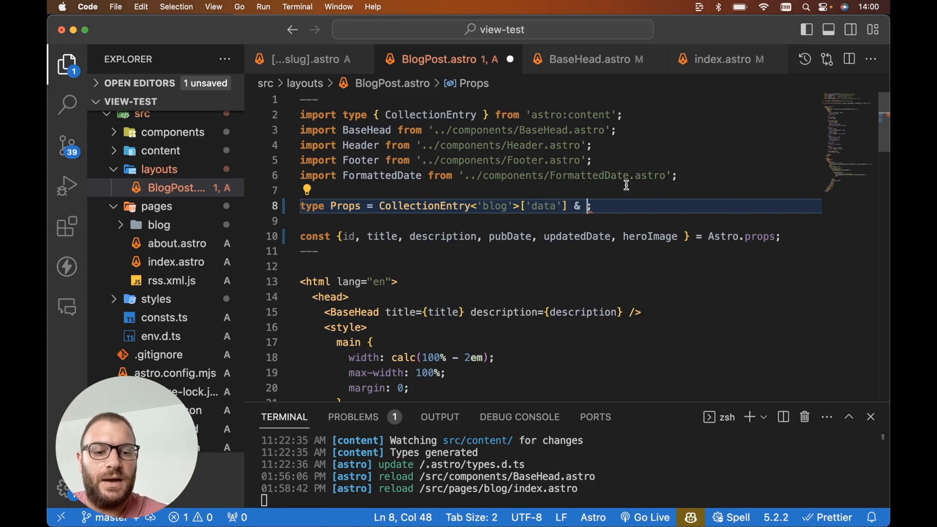
type("{id: string")
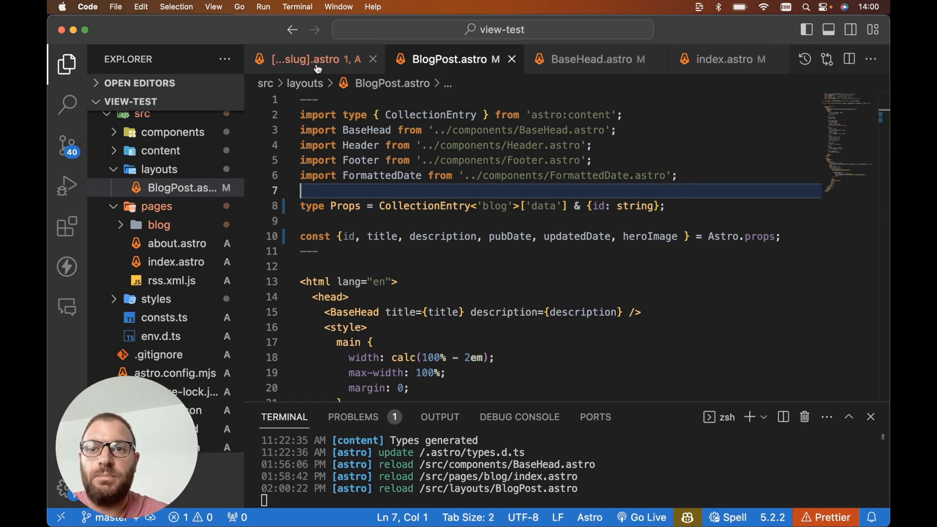
Pass id={post.id} to <BlogPost> in [...slug].astro and save the route.
left_click(310, 59)
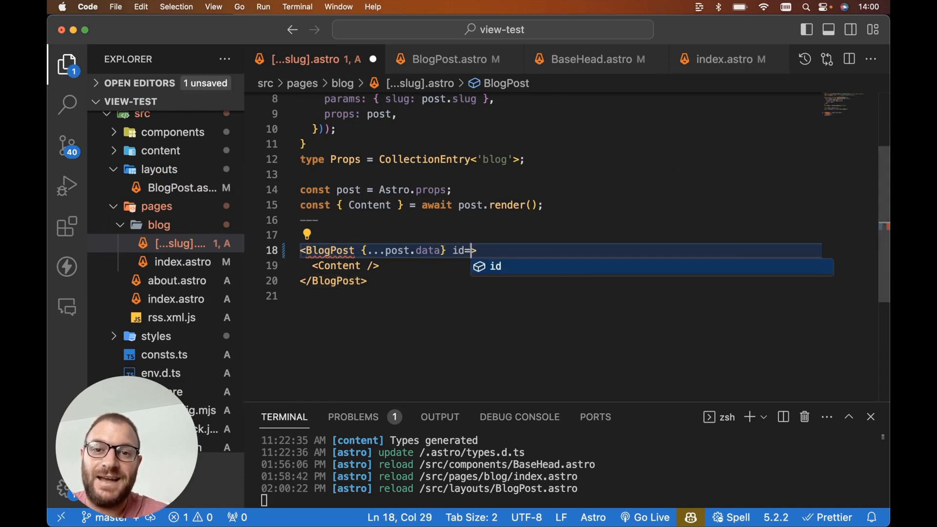
type("{post.id")
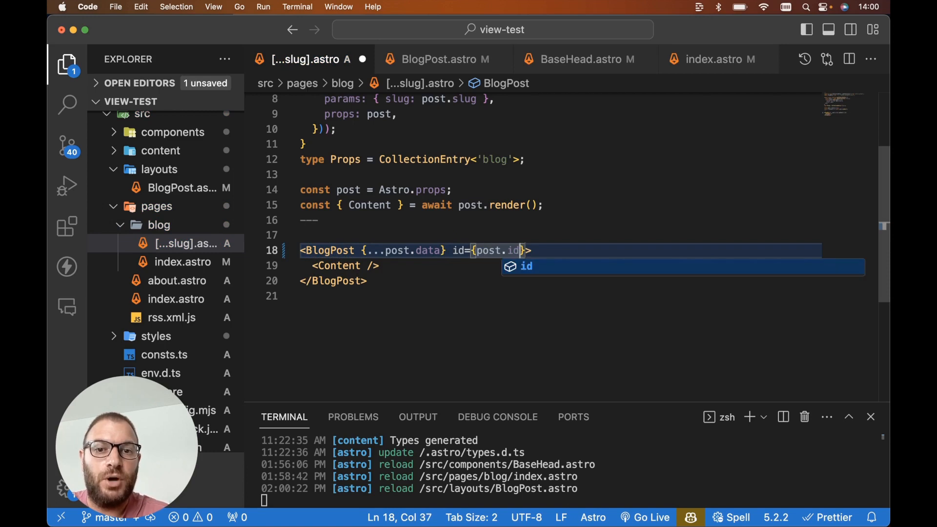
key("cmd+s")
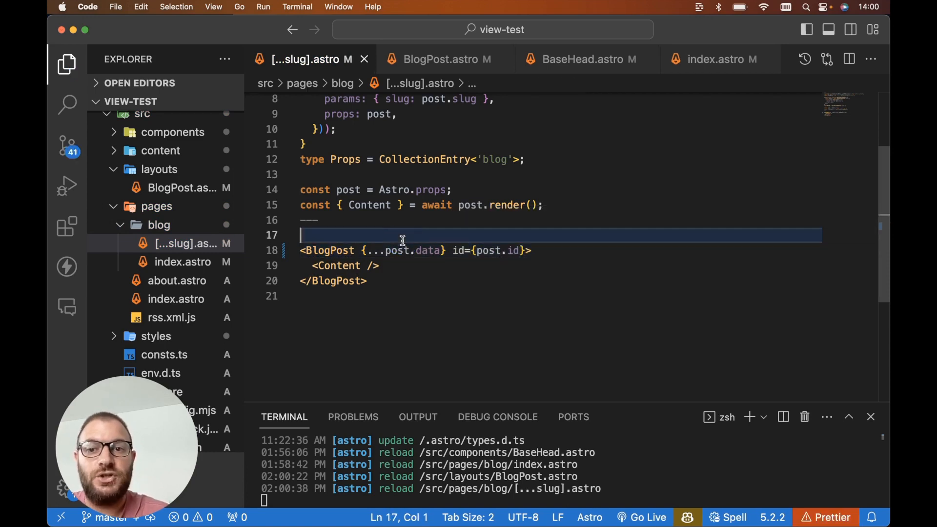
left_click(443, 60)
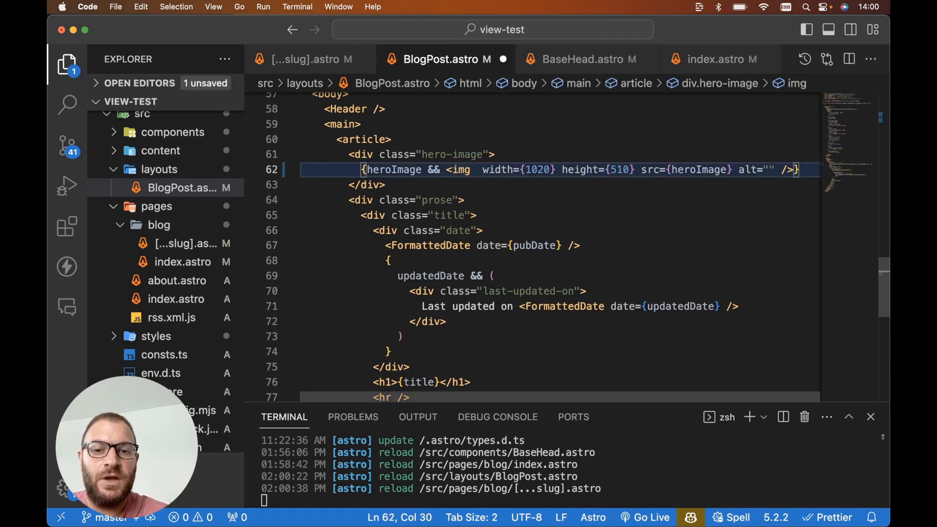
Add transition:name={`post-image-${id}`} to the hero img and begin the same on the title heading.
type("transition:name=\"\"")
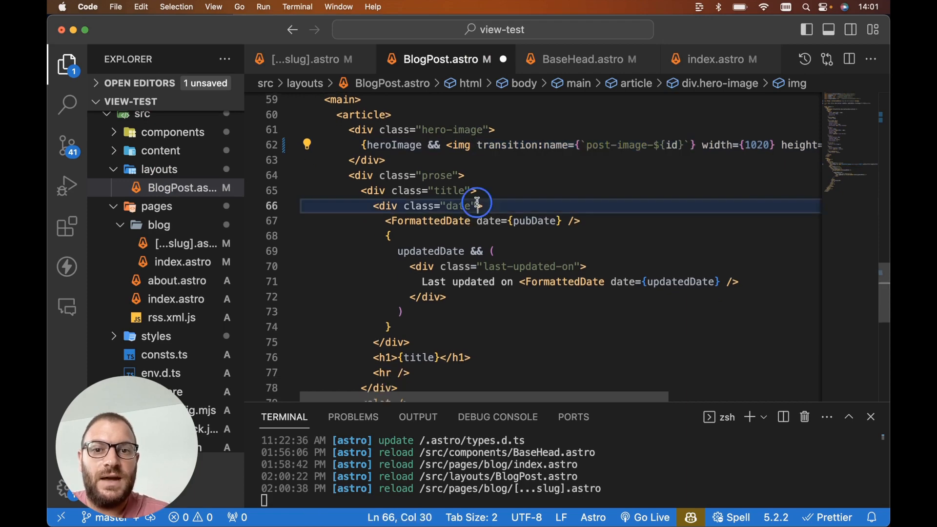
type("transition:name={`post-image-${id}`}")
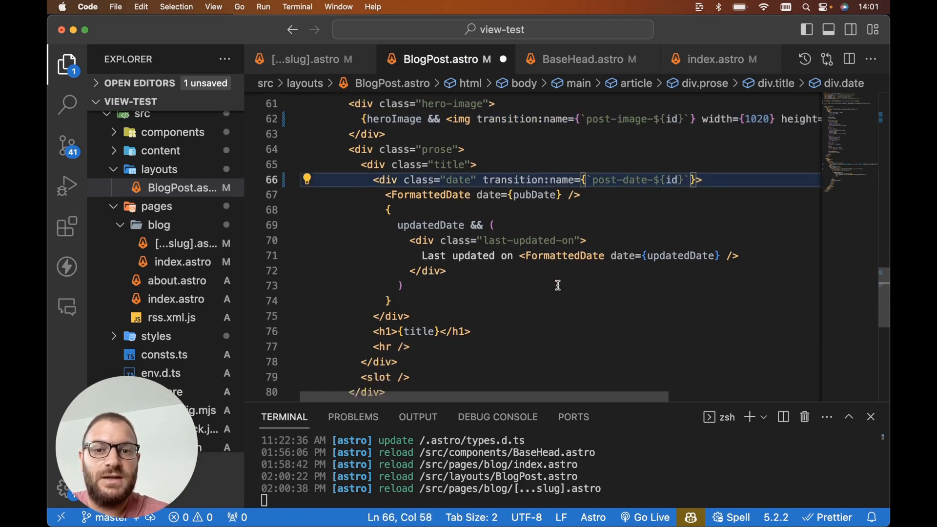
left_click(399, 283)
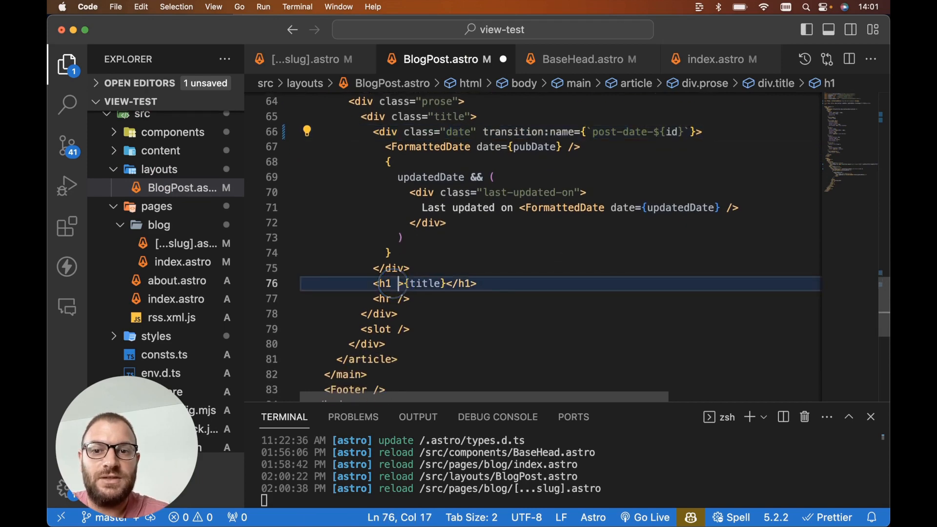
type("transition:name={`post-image-${id}`}")
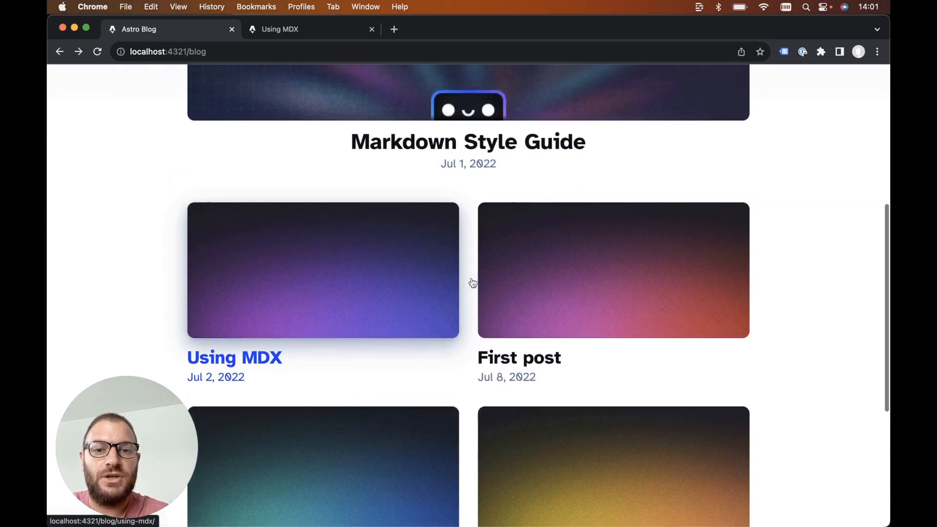
mouse_move(355, 270)
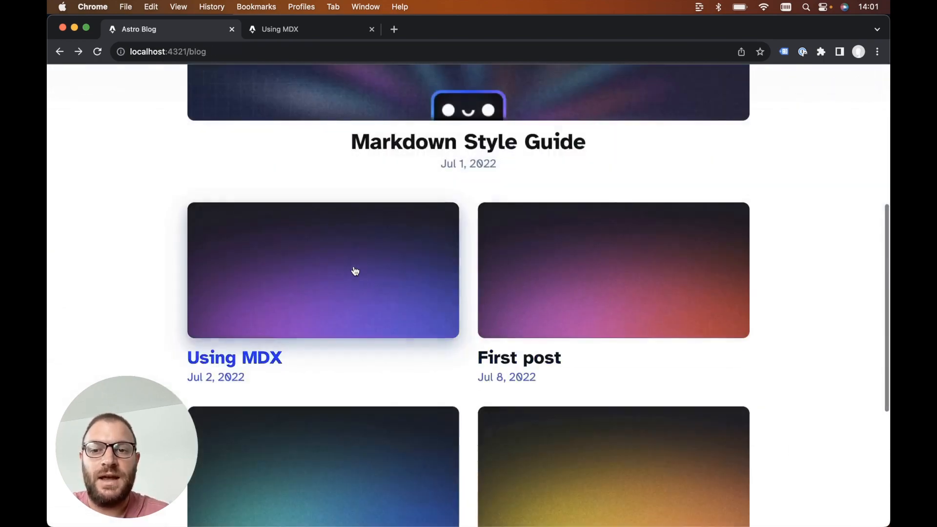
Scroll down the blog listing to reach the Third post and Second post cards.
scroll("down", 3)
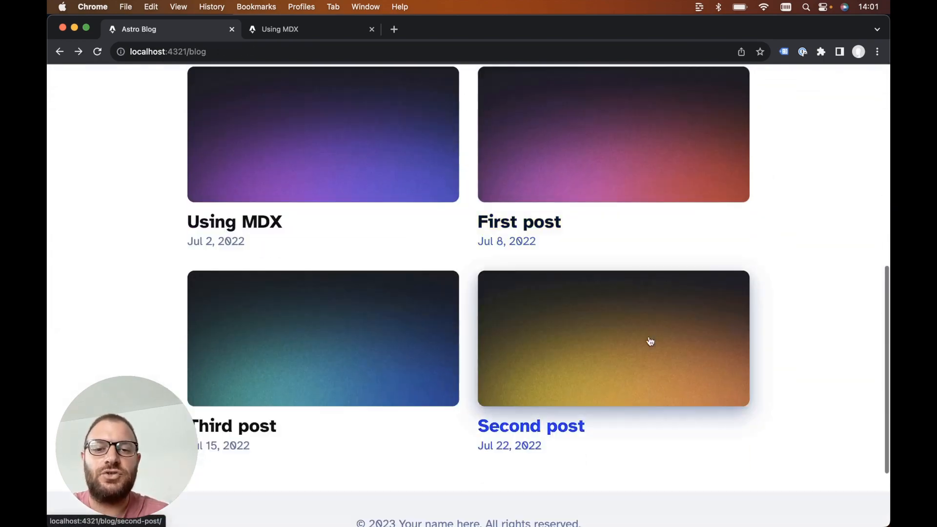